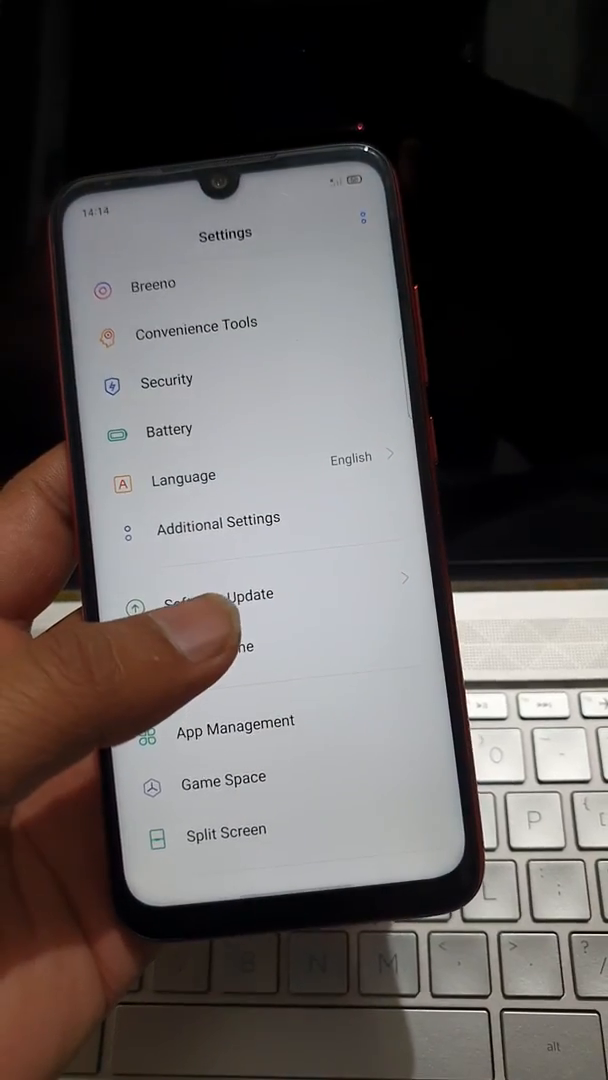
- View the device information page, return, and scroll through the Settings list
{"action": "left_click", "coordinate": [213, 645]}
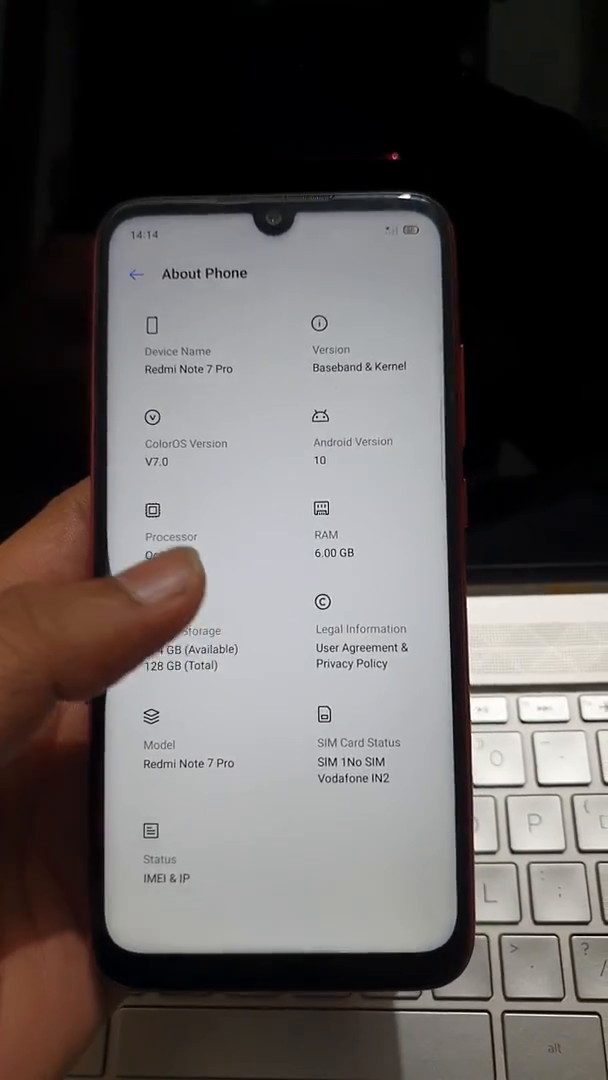
{"action": "left_click", "coordinate": [135, 273]}
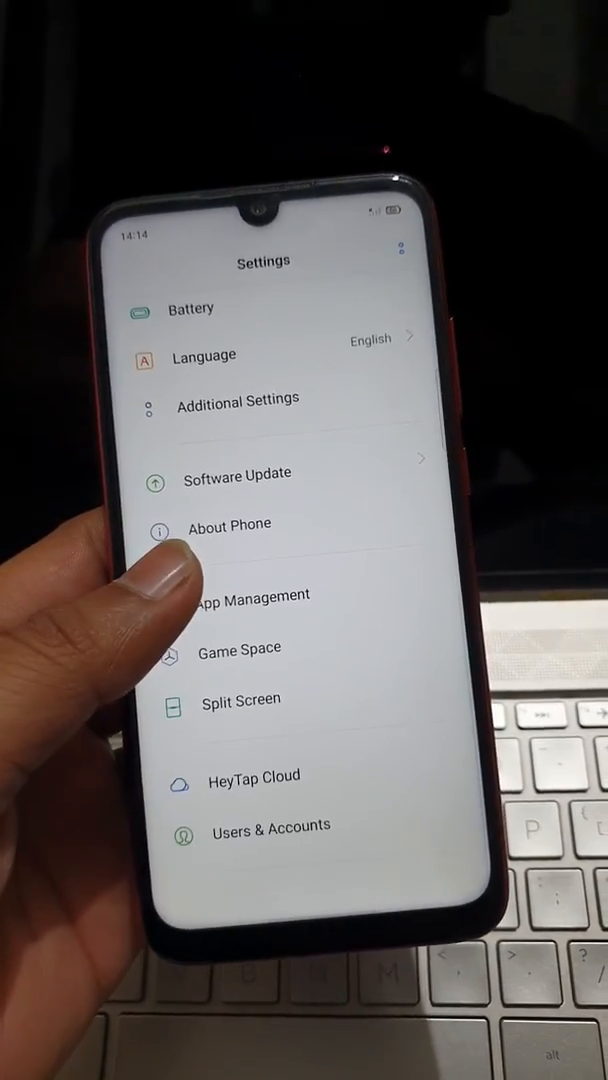
{"action": "scroll", "scroll_direction": "down", "scroll_amount": 3}
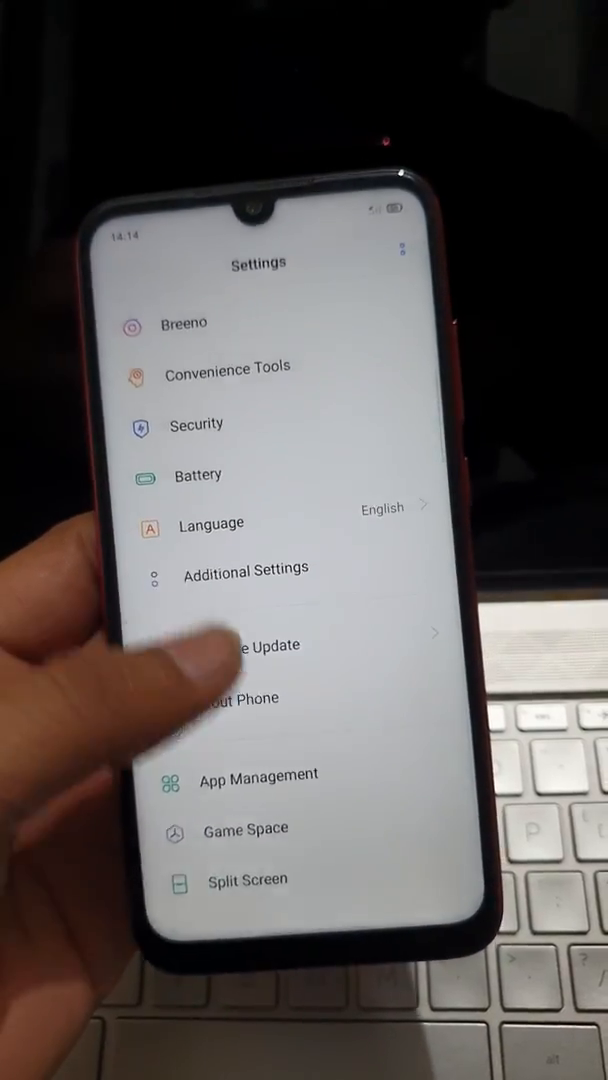
{"action": "scroll", "scroll_direction": "down", "scroll_amount": 3}
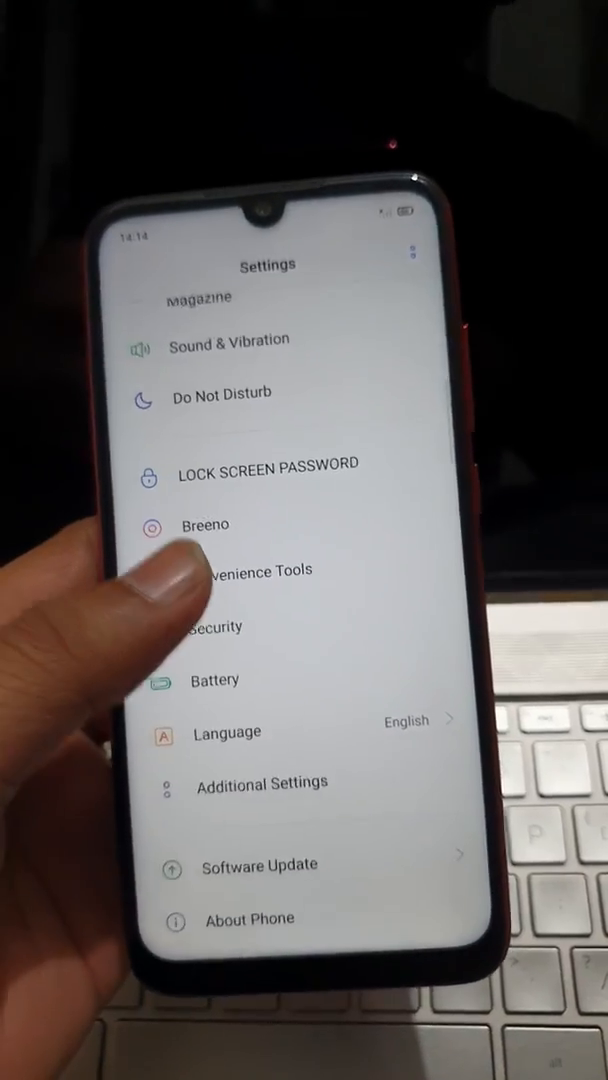
{"action": "scroll", "scroll_direction": "down", "scroll_amount": 3}
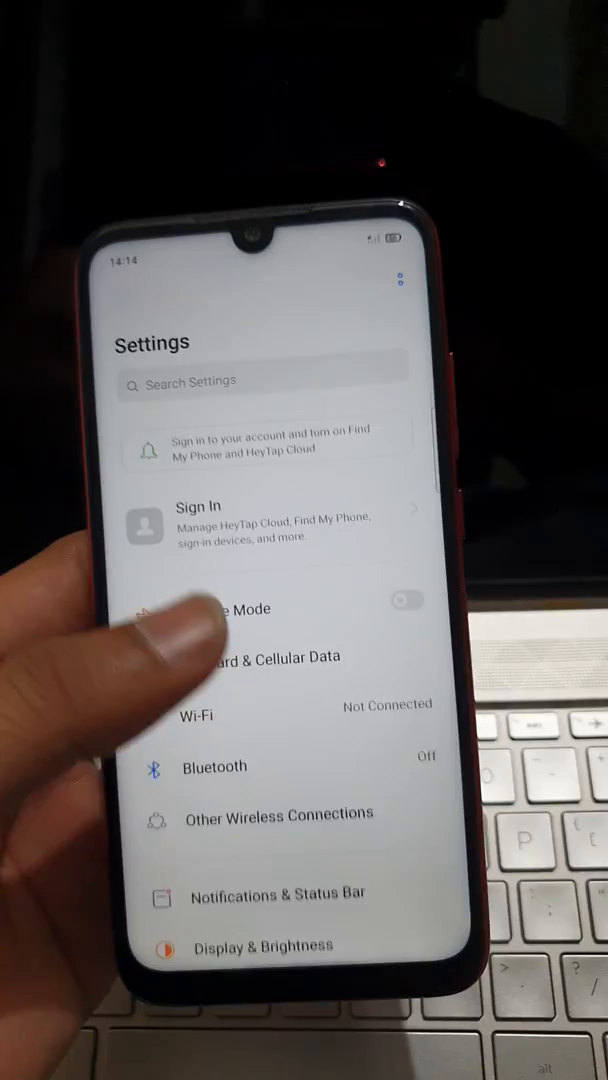
{"action": "scroll", "scroll_direction": "down", "scroll_amount": 3}
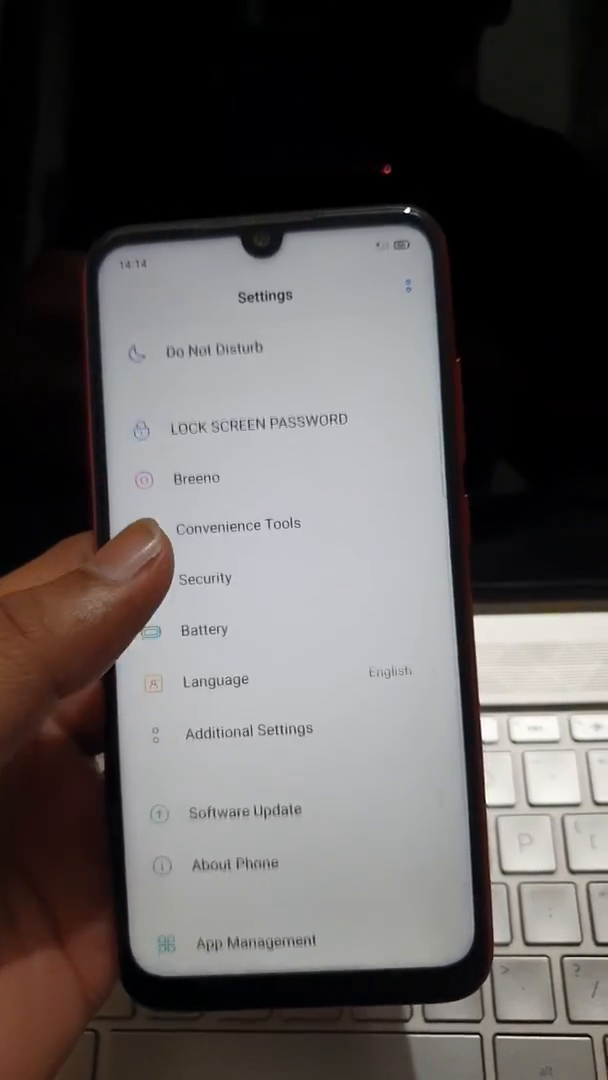
{"action": "scroll", "scroll_direction": "up", "scroll_amount": 3}
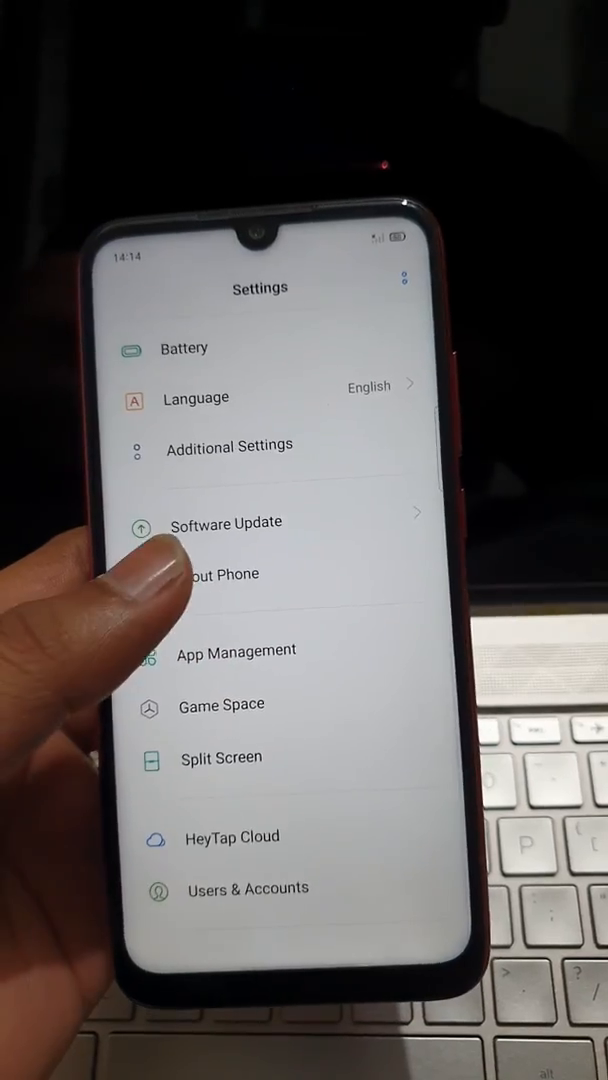
{"action": "scroll", "scroll_direction": "down", "scroll_amount": 3}
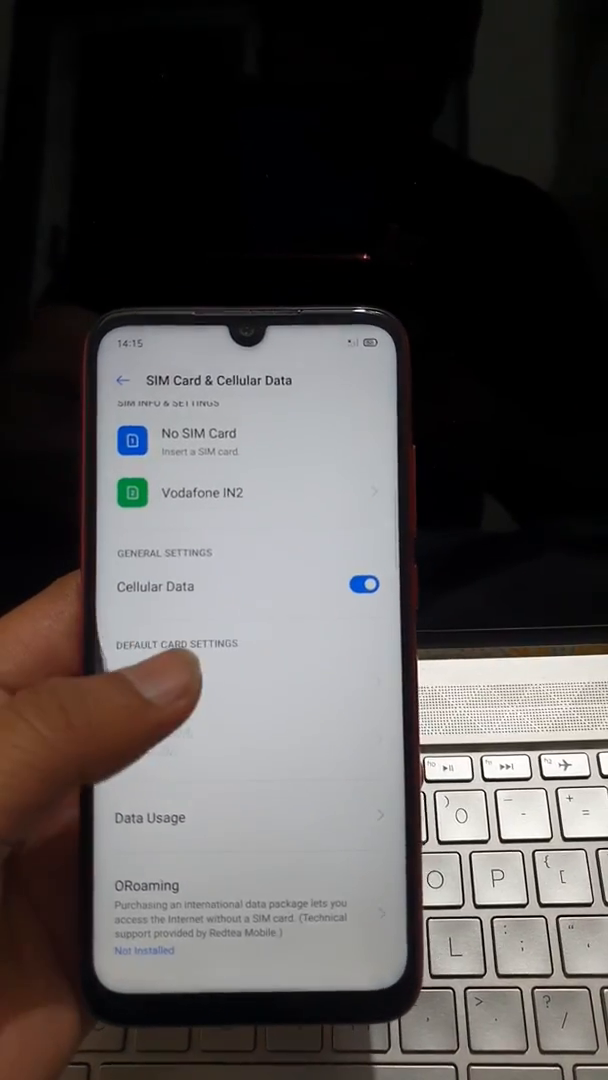
- Return to the Settings list, check the Wi-Fi networks, and come back
{"action": "left_click", "coordinate": [122, 380]}
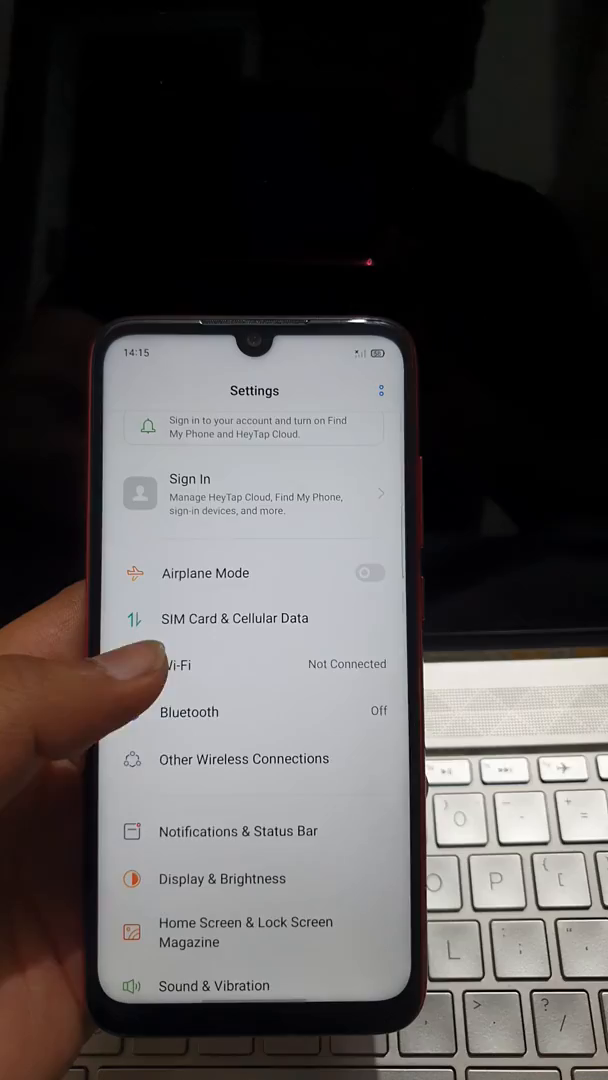
{"action": "left_click", "coordinate": [178, 665]}
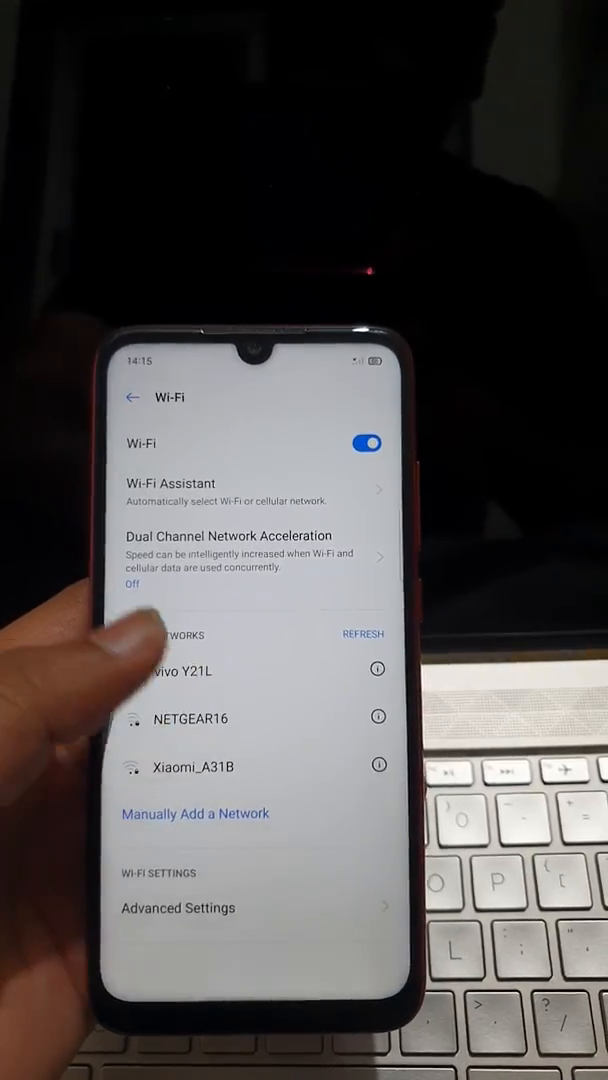
{"action": "left_click", "coordinate": [131, 397]}
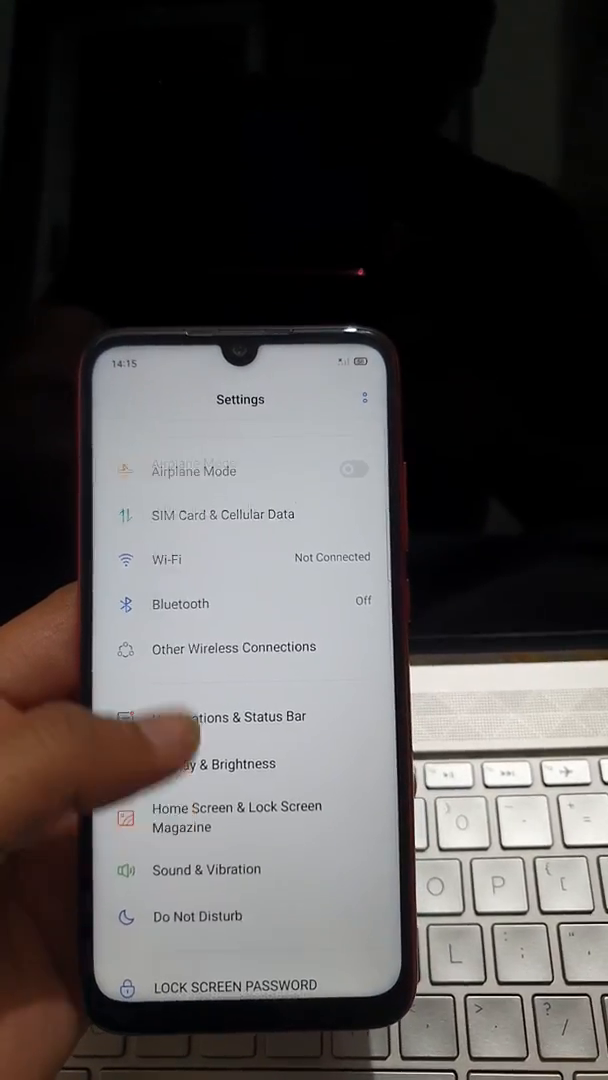
- Leave Notifications & Status Bar and scroll down the main Settings list
{"action": "left_click", "coordinate": [227, 716]}
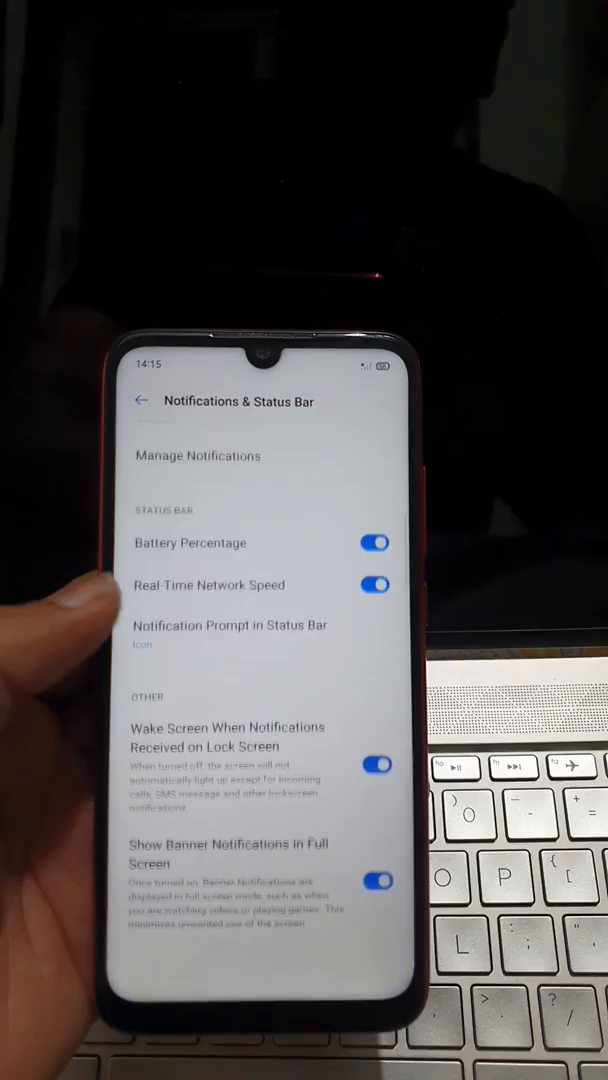
{"action": "left_click", "coordinate": [140, 401]}
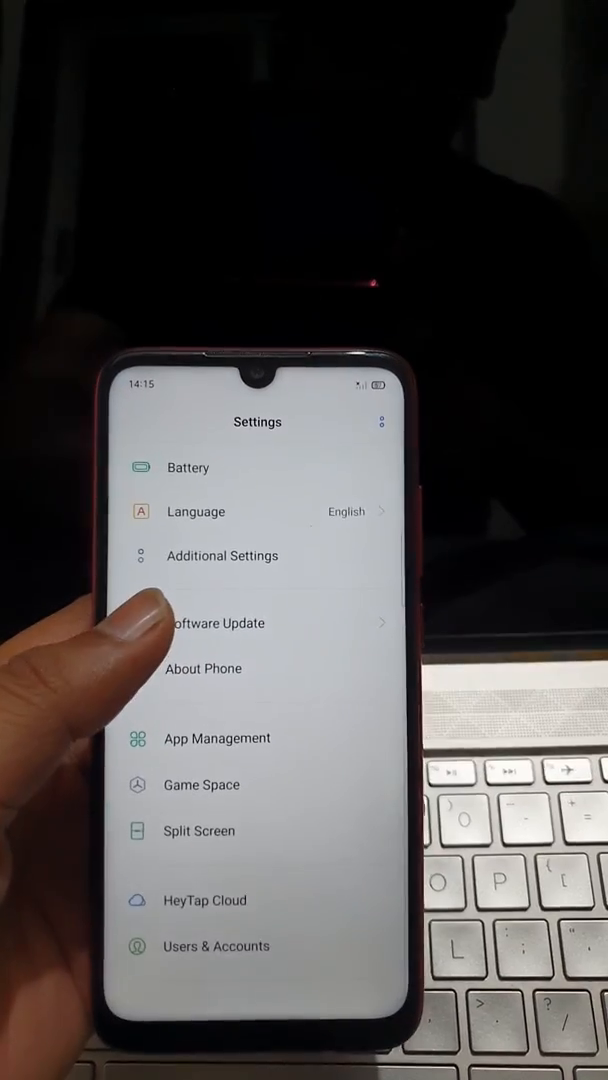
{"action": "scroll", "scroll_direction": "down", "scroll_amount": 3}
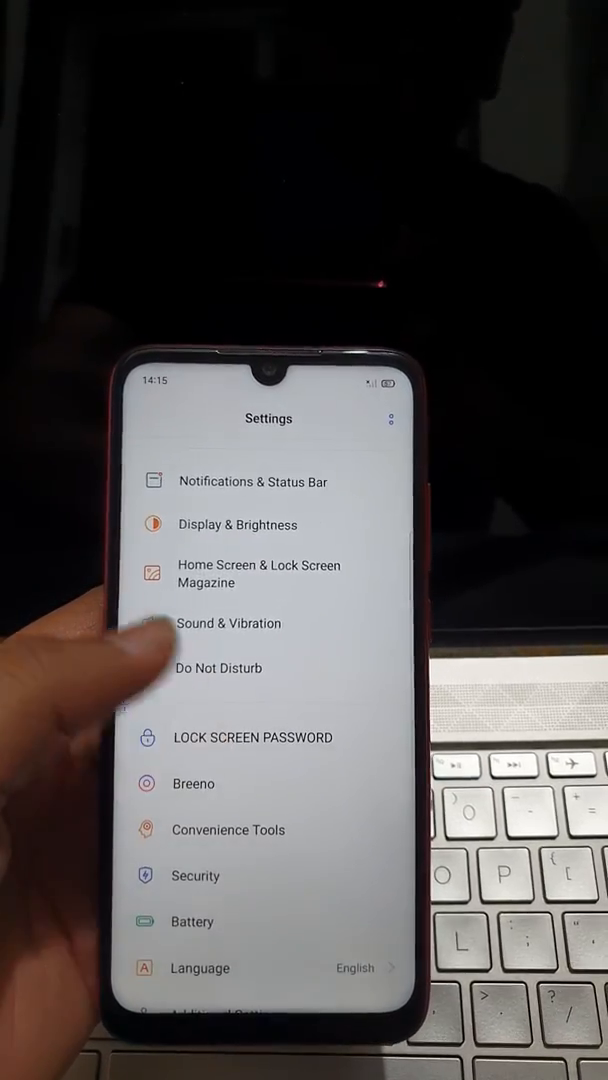
{"action": "scroll", "scroll_direction": "down", "scroll_amount": 3}
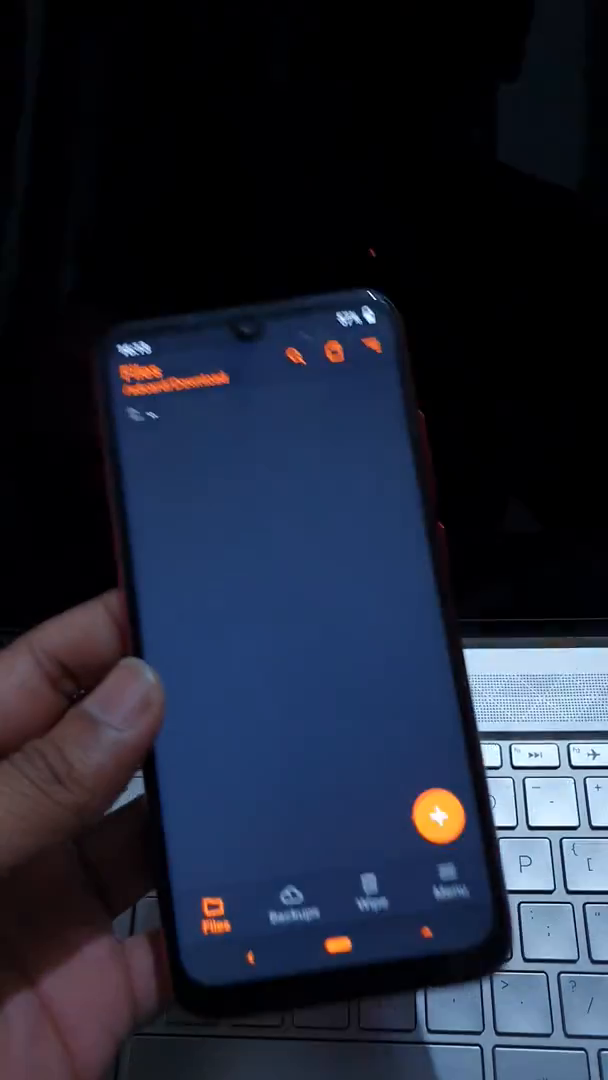
- From the TWRP menu, open Wipe and tick Dalvik / ART Cache plus more partitions
{"action": "left_click", "coordinate": [449, 915]}
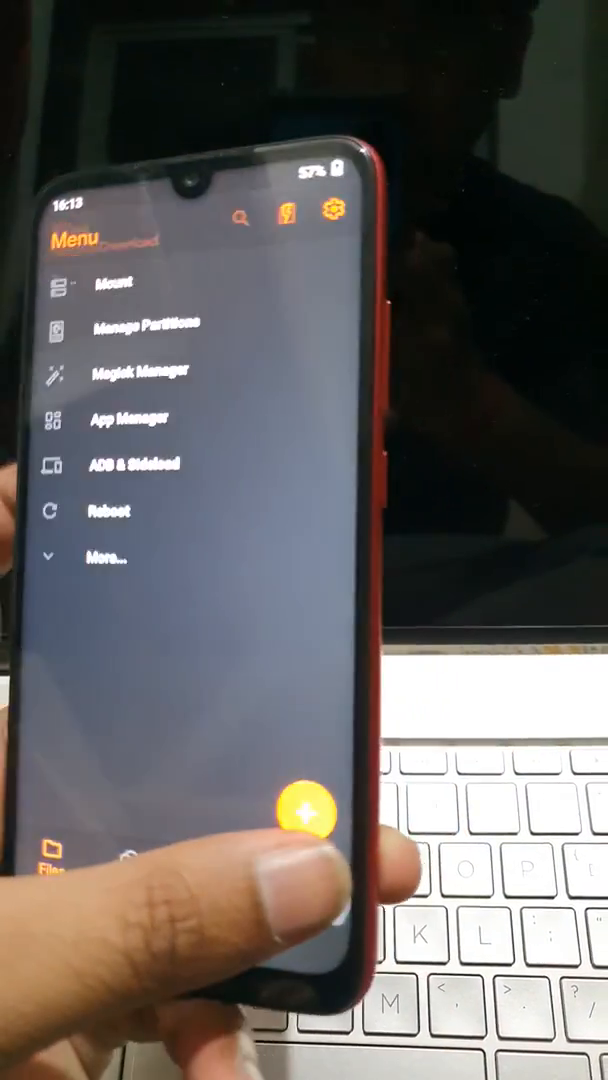
{"action": "left_click", "coordinate": [110, 282]}
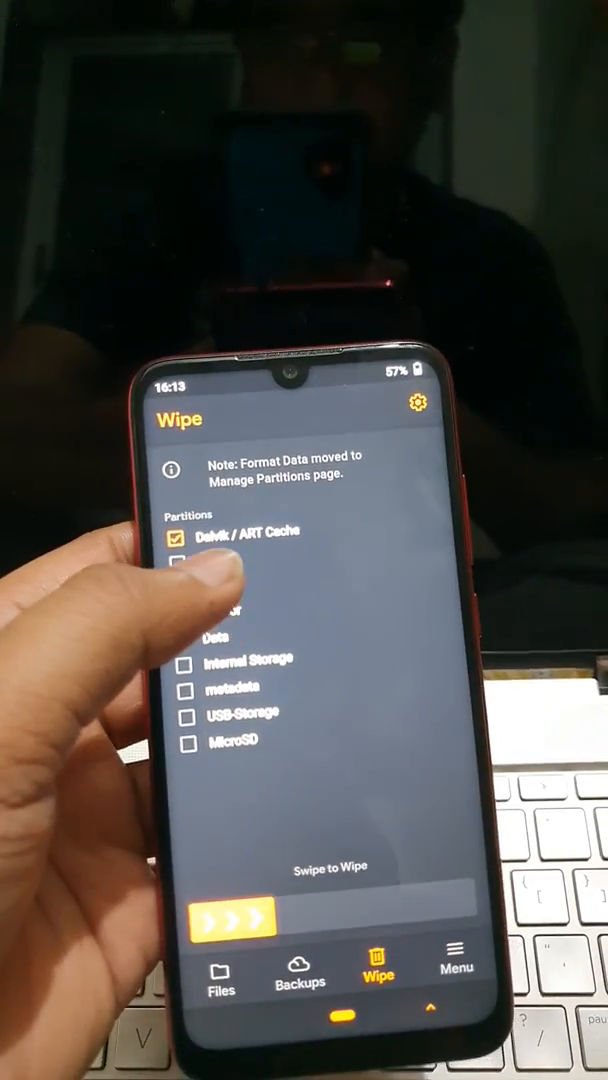
{"action": "left_click", "coordinate": [185, 533]}
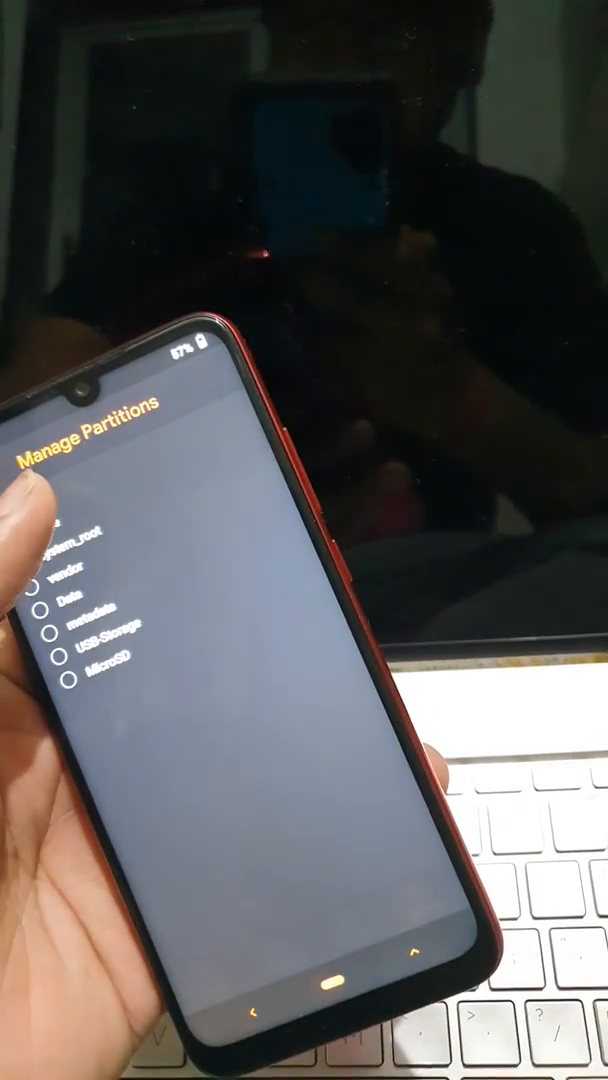
- Return to Wipe, then open Manage Partitions and confirm the Data partition
{"action": "left_click", "coordinate": [70, 603]}
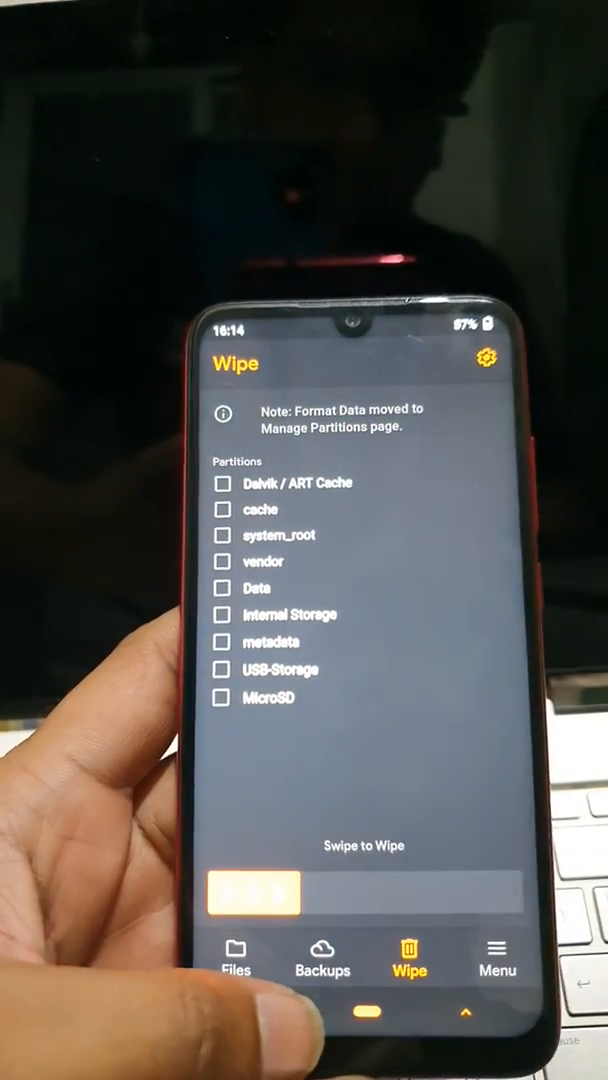
{"action": "left_click", "coordinate": [497, 960]}
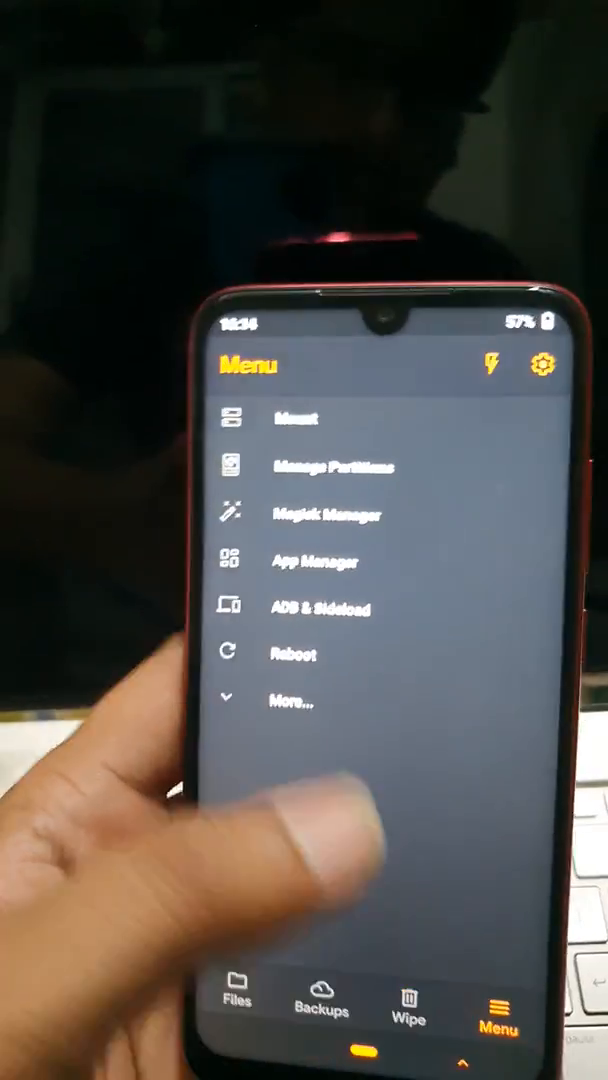
{"action": "left_click", "coordinate": [335, 468]}
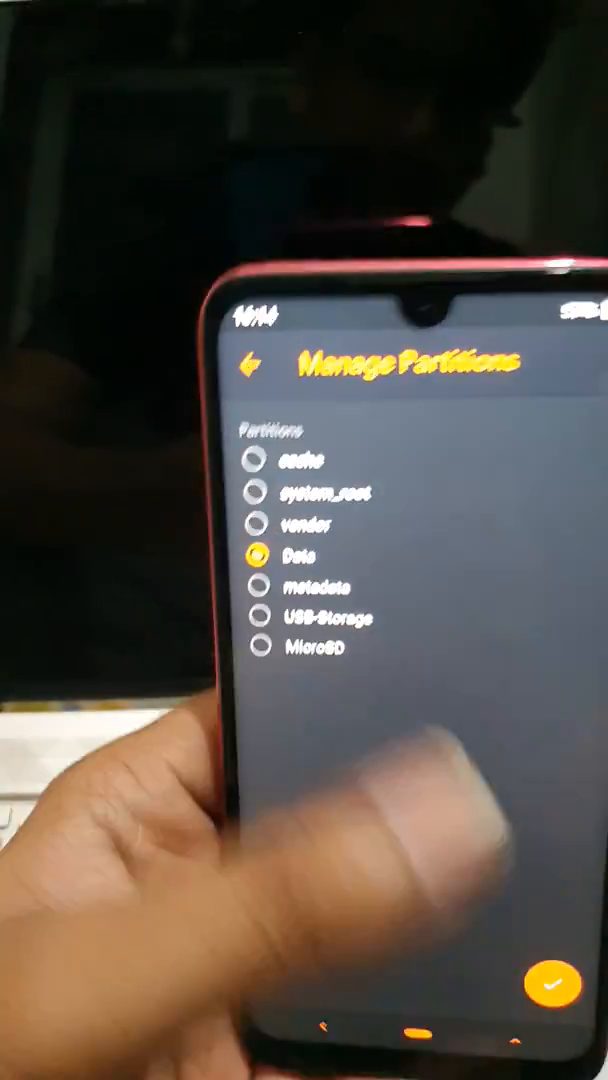
{"action": "left_click", "coordinate": [557, 1011]}
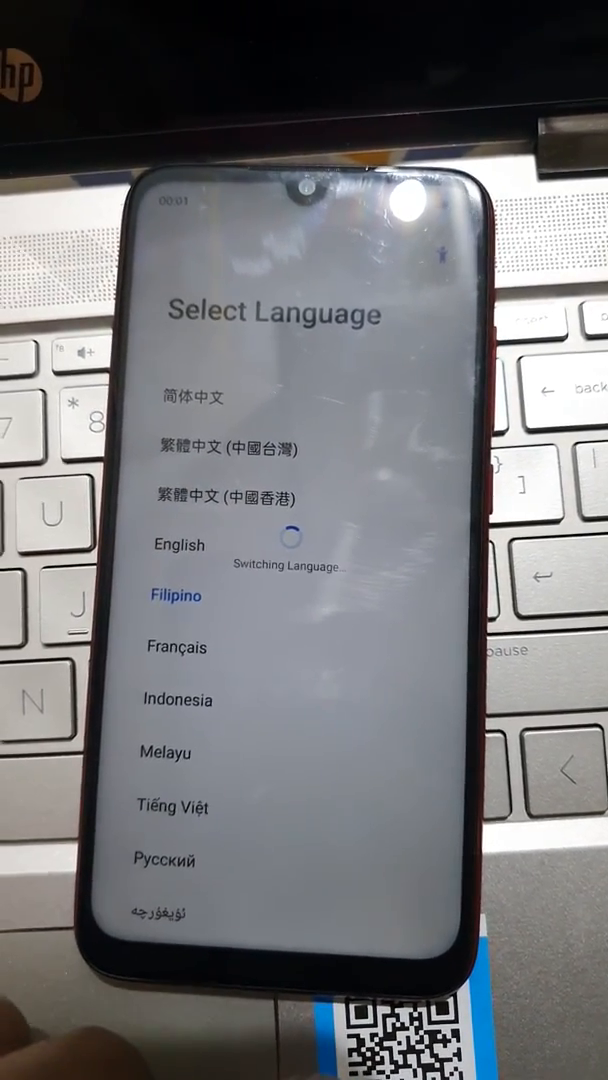
- Choose Filipino as the phone language to continue to Wi-Fi setup
{"action": "left_click", "coordinate": [175, 595]}
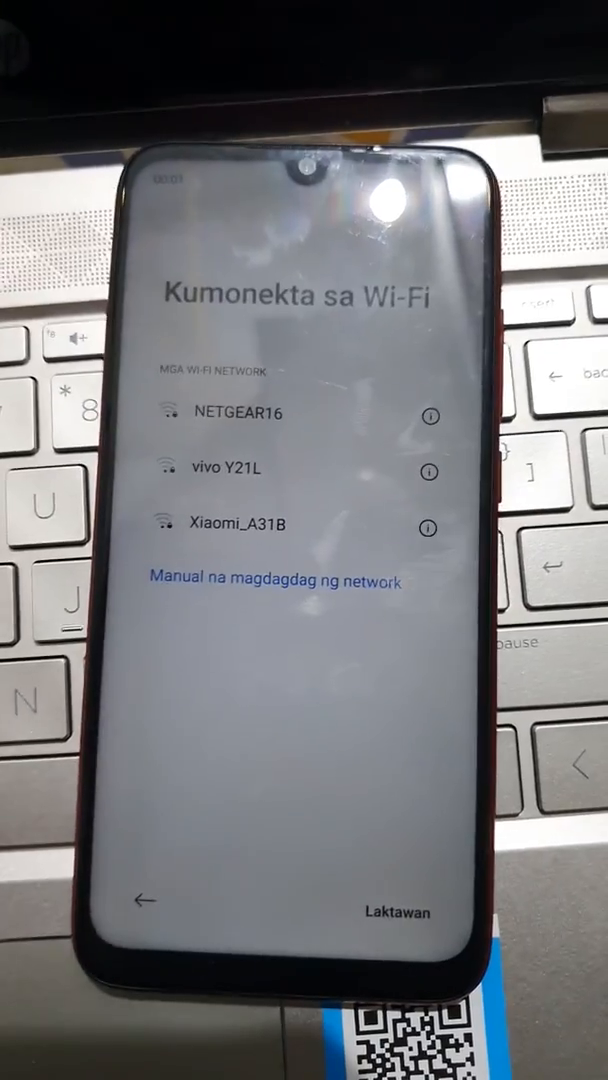